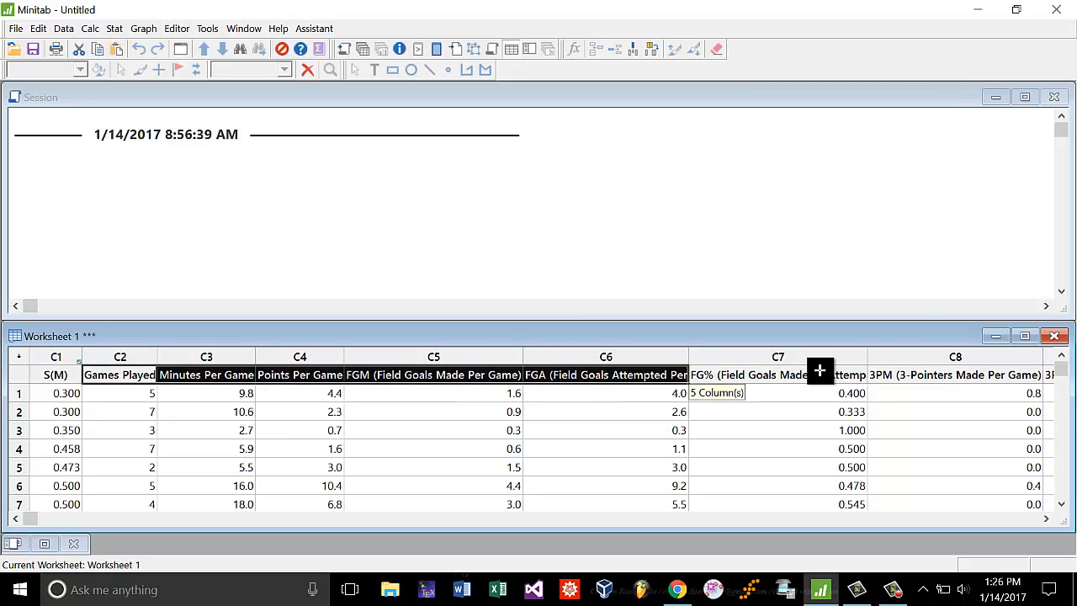
# Reveal more worksheet columns and reach the Stat analyses list.
pyautogui.hscroll(3)
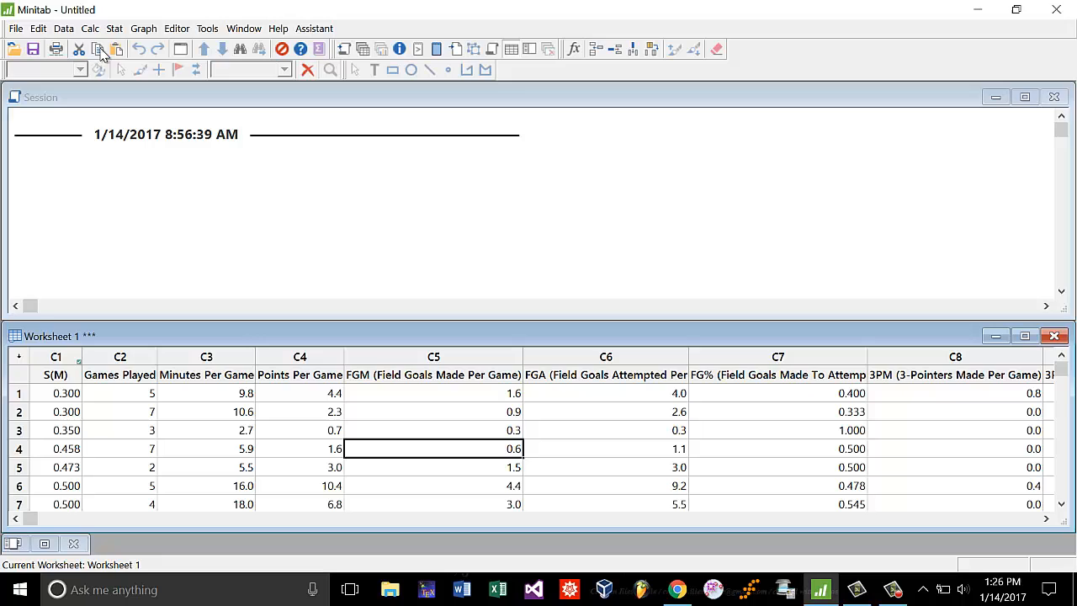
pyautogui.click(115, 27)
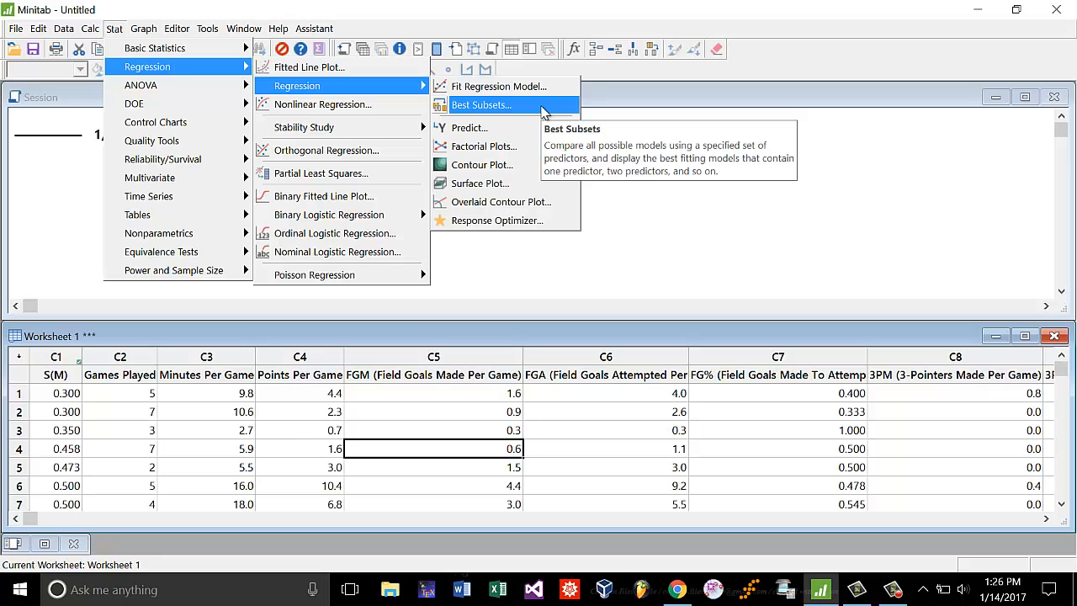
# Launch the Best Subsets regression dialog for the player data.
pyautogui.click(481, 104)
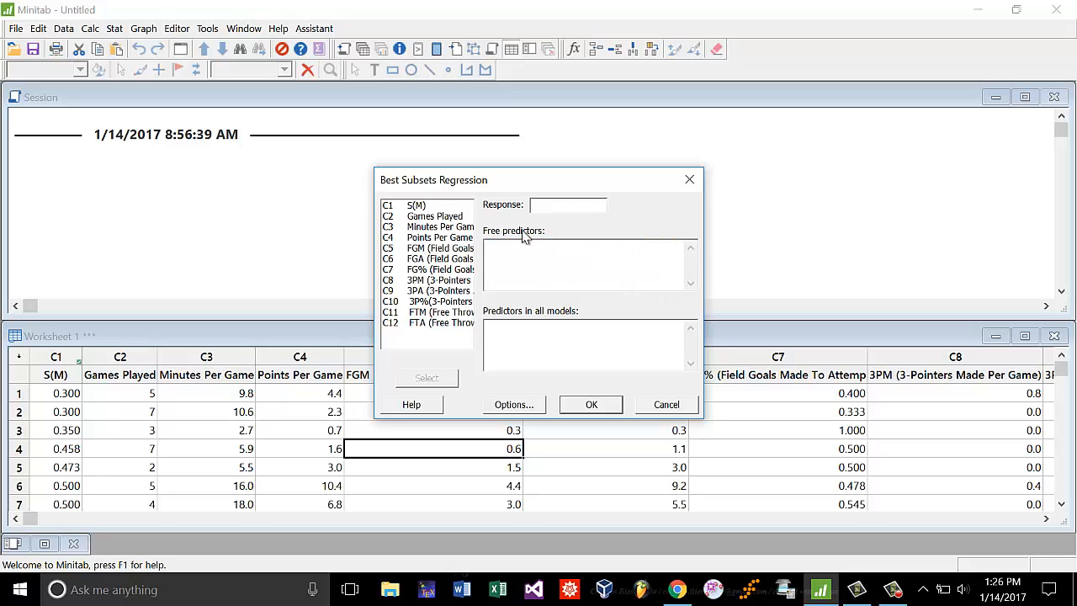
pyautogui.moveTo(666, 212)
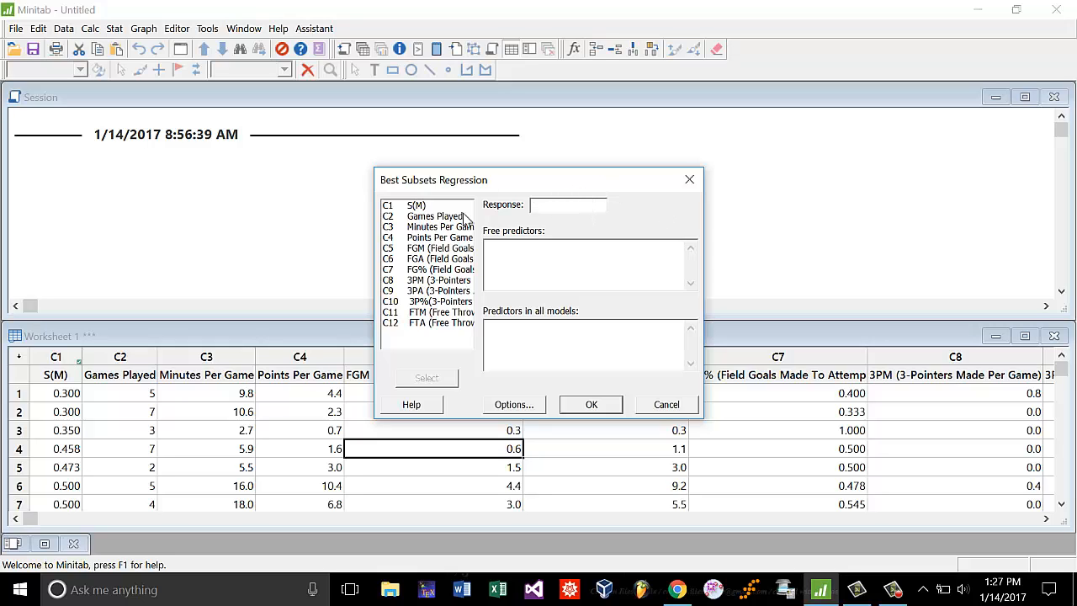
pyautogui.moveTo(484, 202)
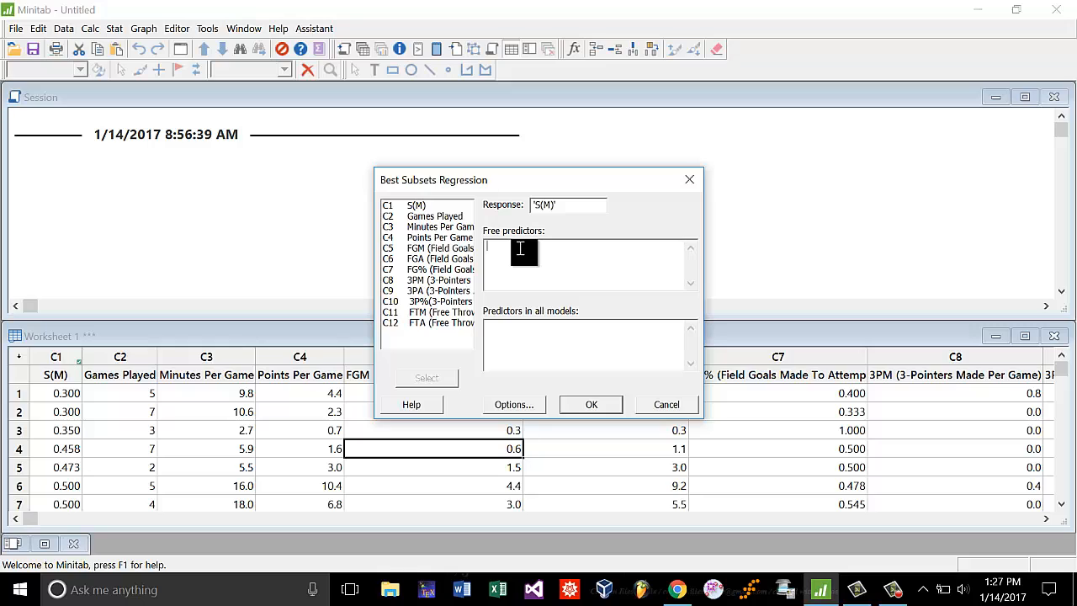
pyautogui.moveTo(582, 293)
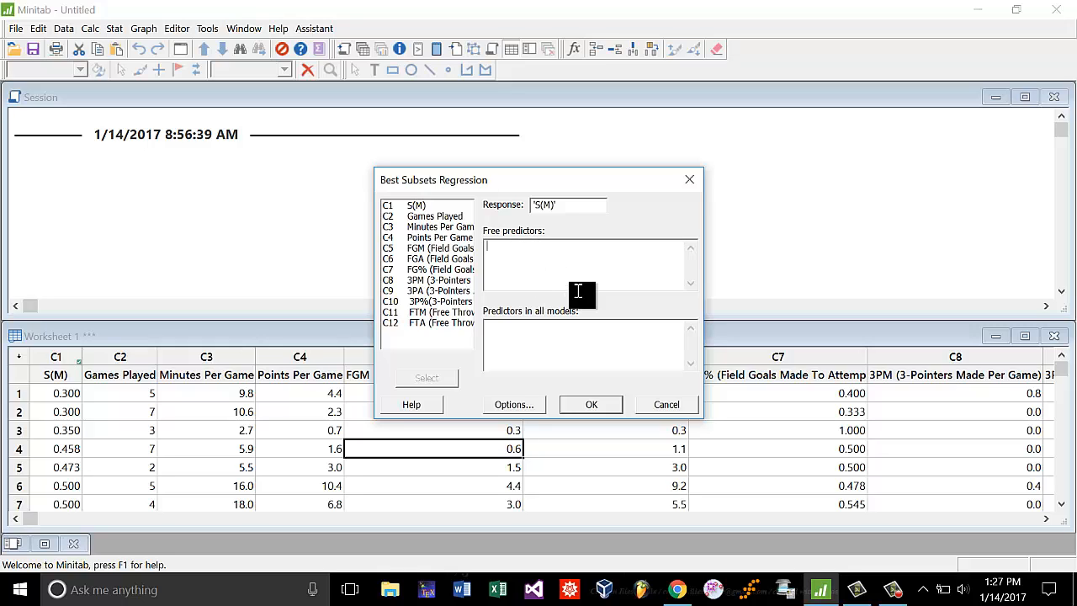
pyautogui.moveTo(567, 328)
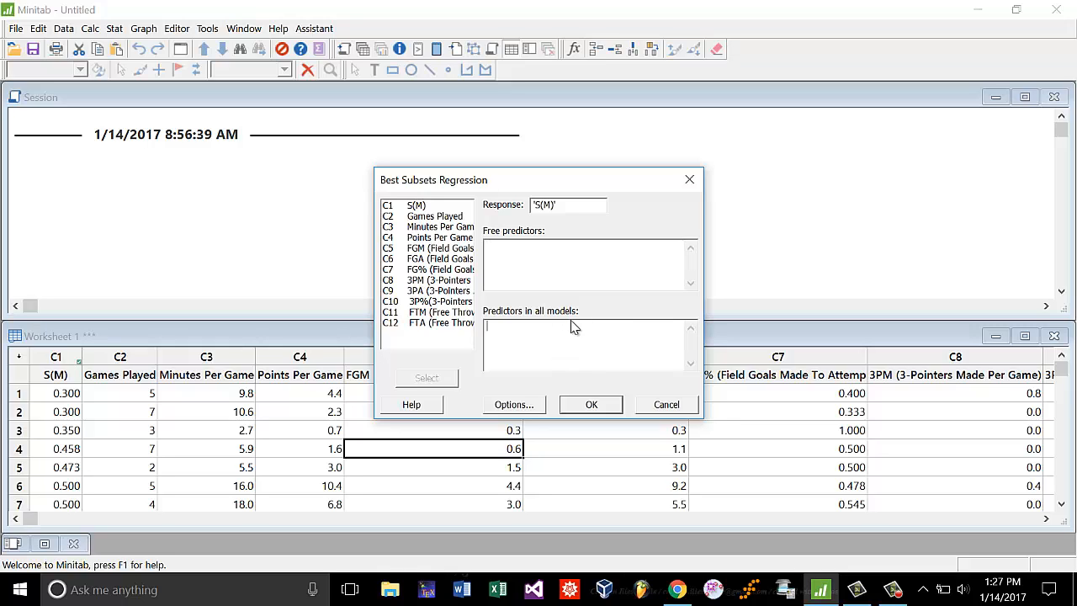
pyautogui.moveTo(595, 326)
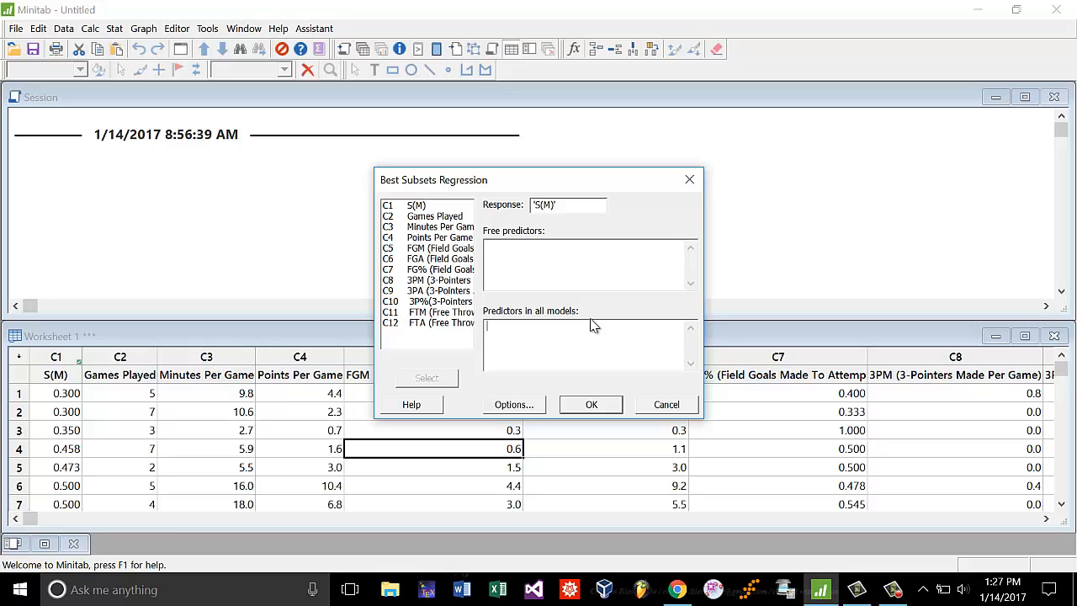
pyautogui.moveTo(589, 320)
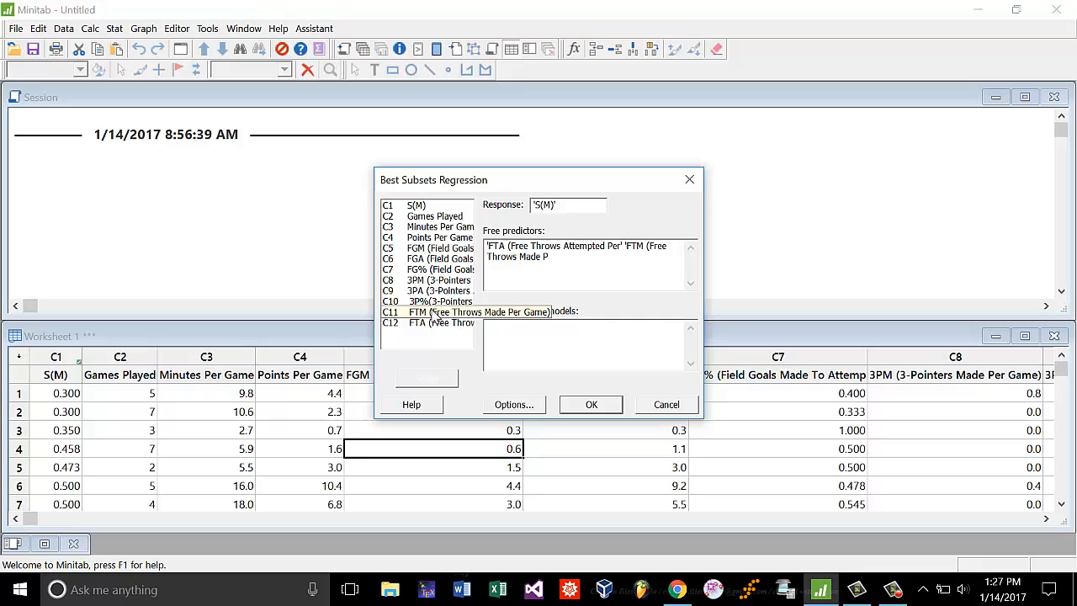
# Add three-point percentage and Points Per Game as free predictors and run, hitting the correlated-predictors error.
pyautogui.click(438, 301)
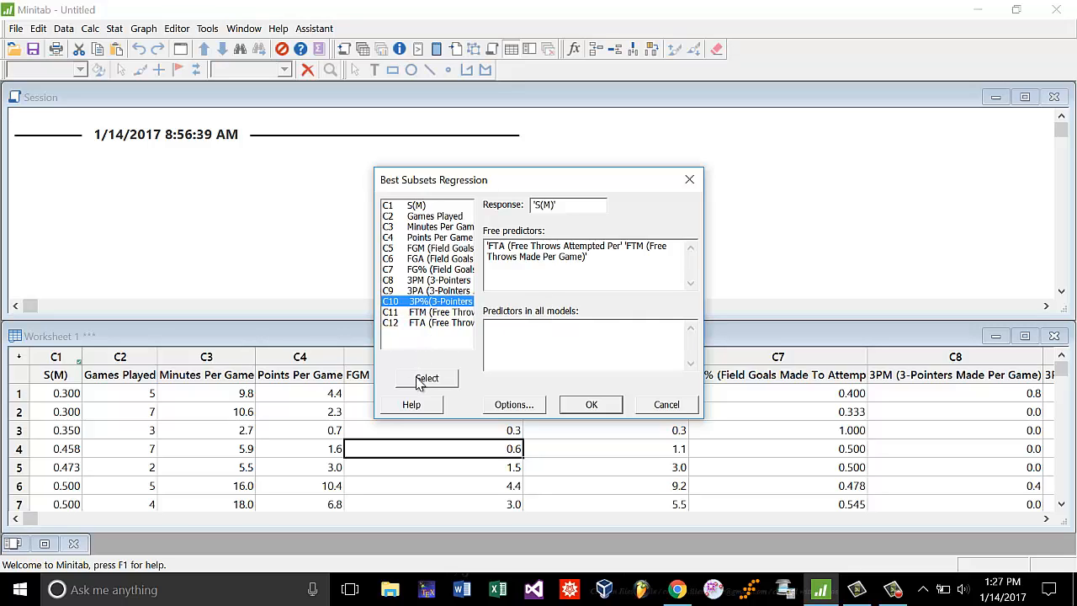
pyautogui.click(427, 377)
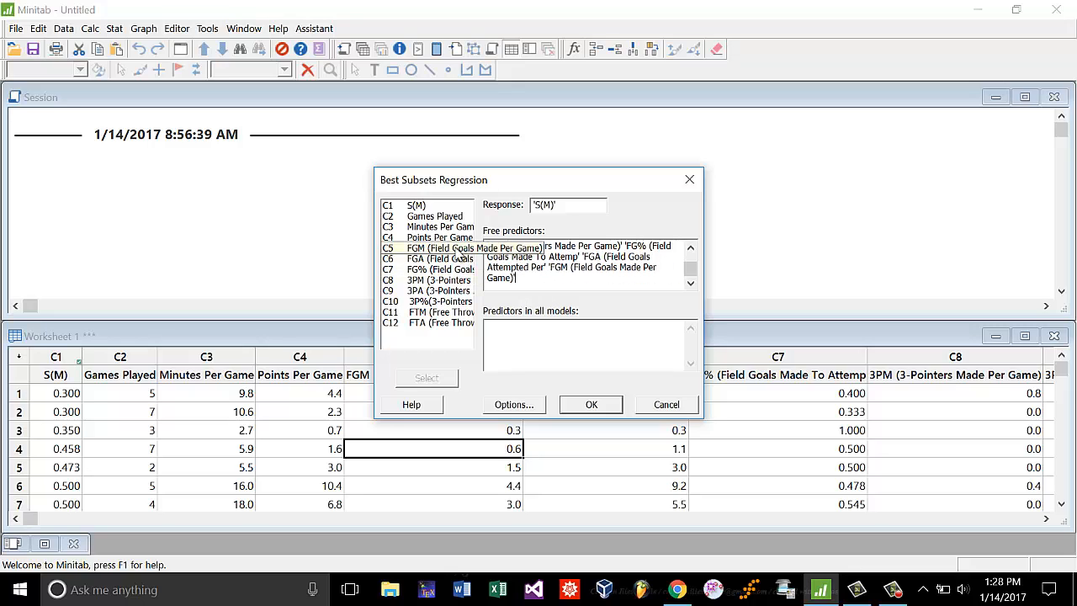
pyautogui.doubleClick(439, 237)
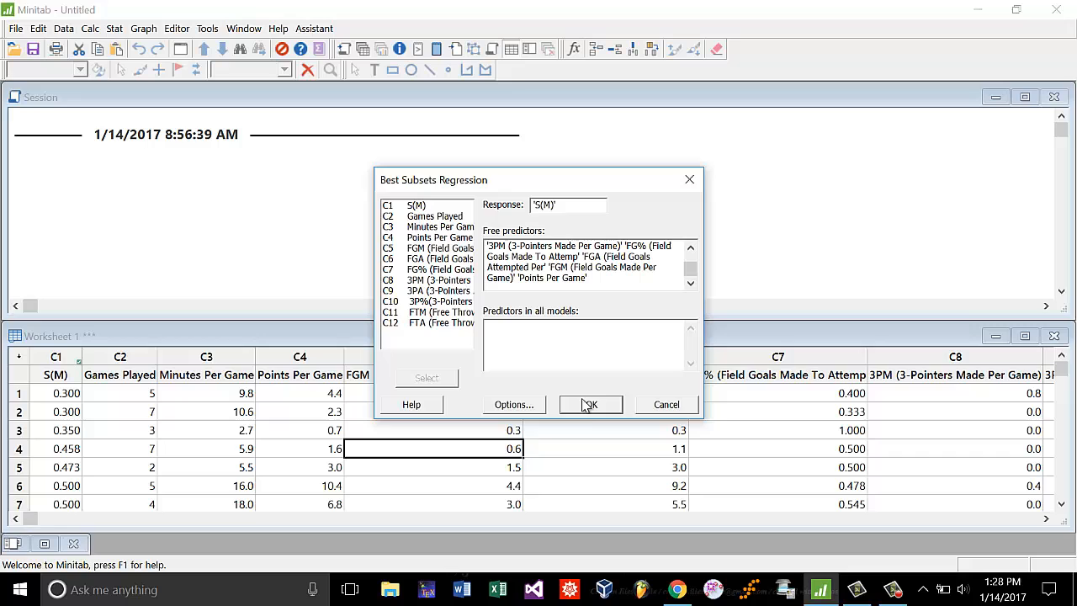
pyautogui.click(589, 403)
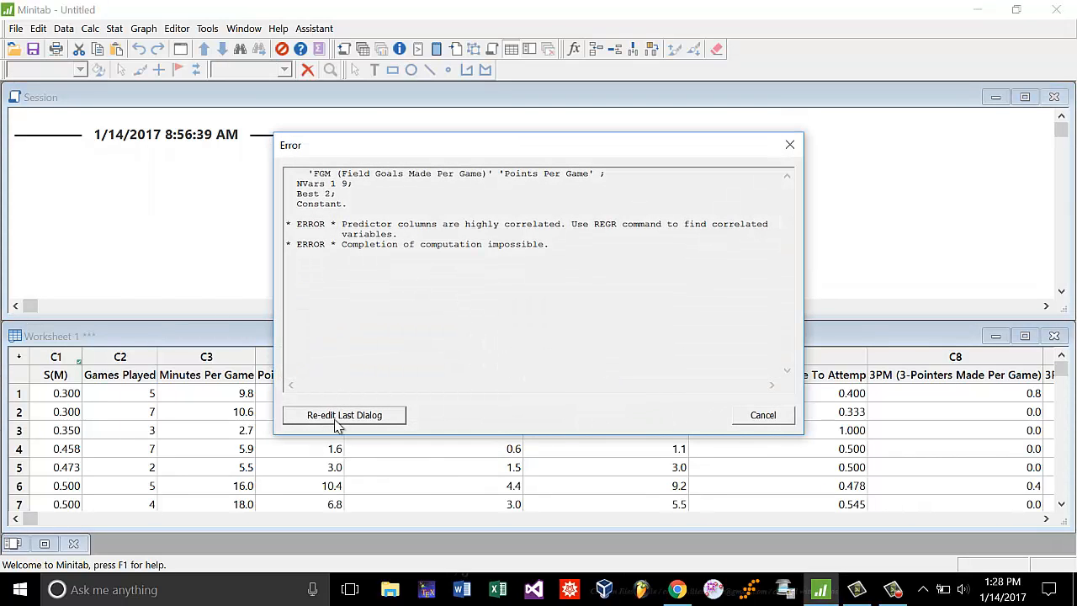
# Re-edit the last dialog and rerun Best Subsets with the corrected free predictors.
pyautogui.click(343, 414)
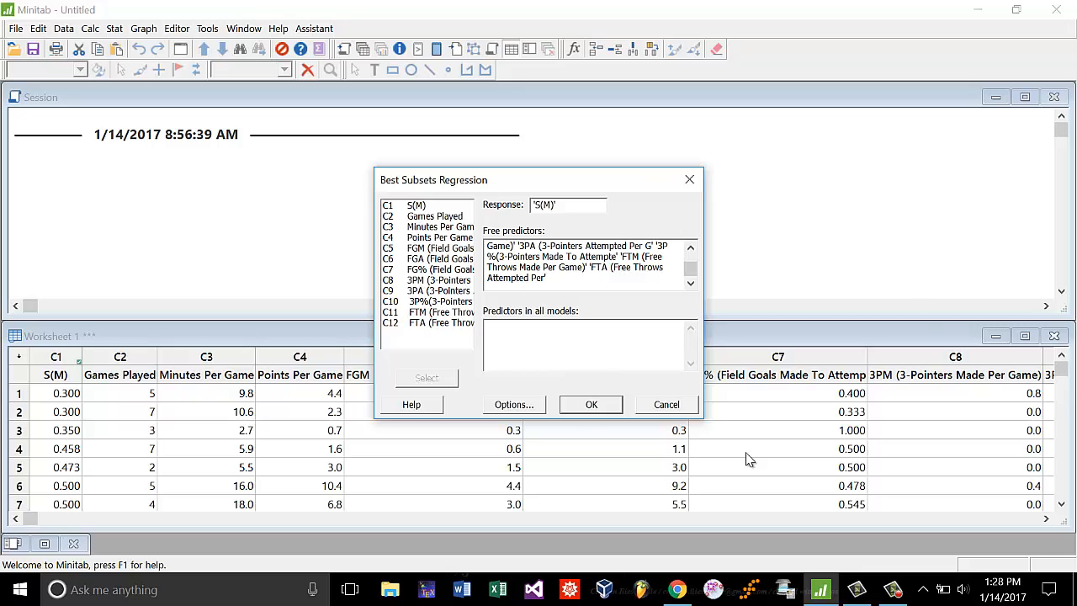
pyautogui.click(591, 404)
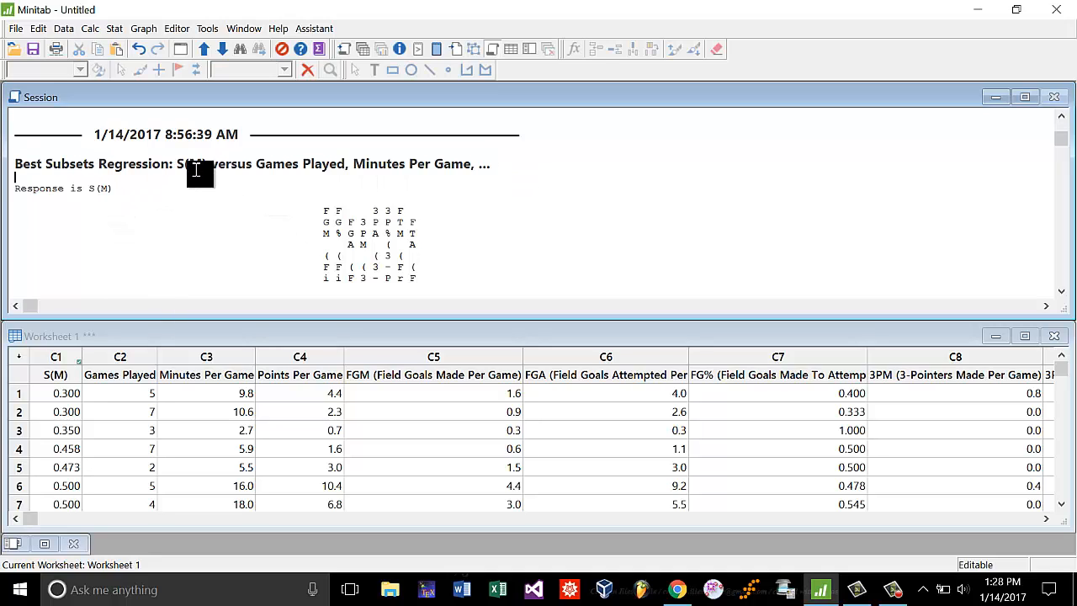
# Scroll through the Best Subsets table's R-Sq, Mallows Cp and S columns.
pyautogui.moveTo(199, 174); pyautogui.dragTo(492, 165)
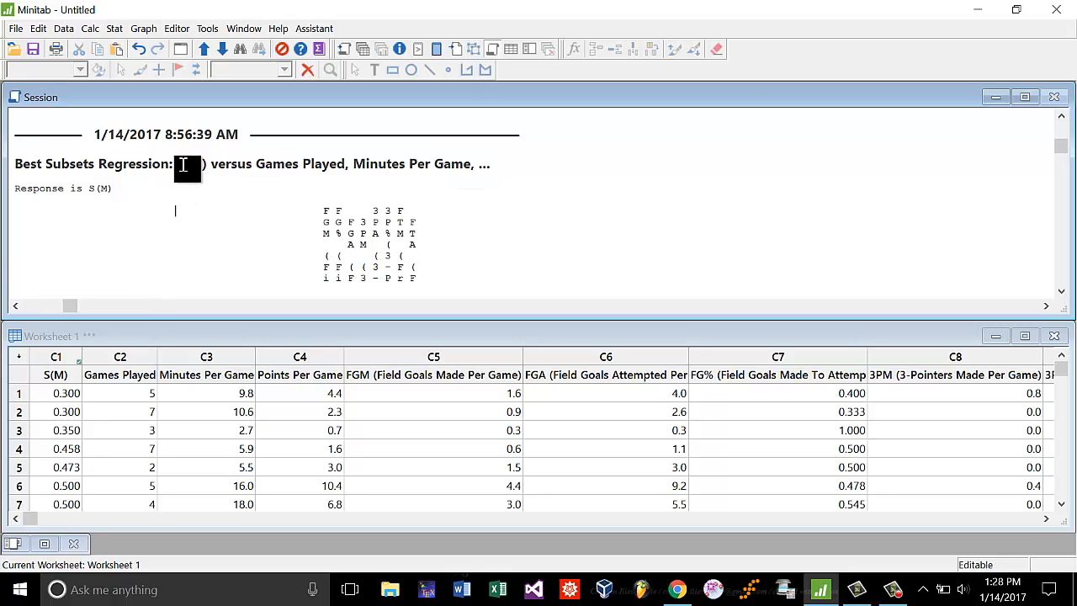
pyautogui.scroll(-3)
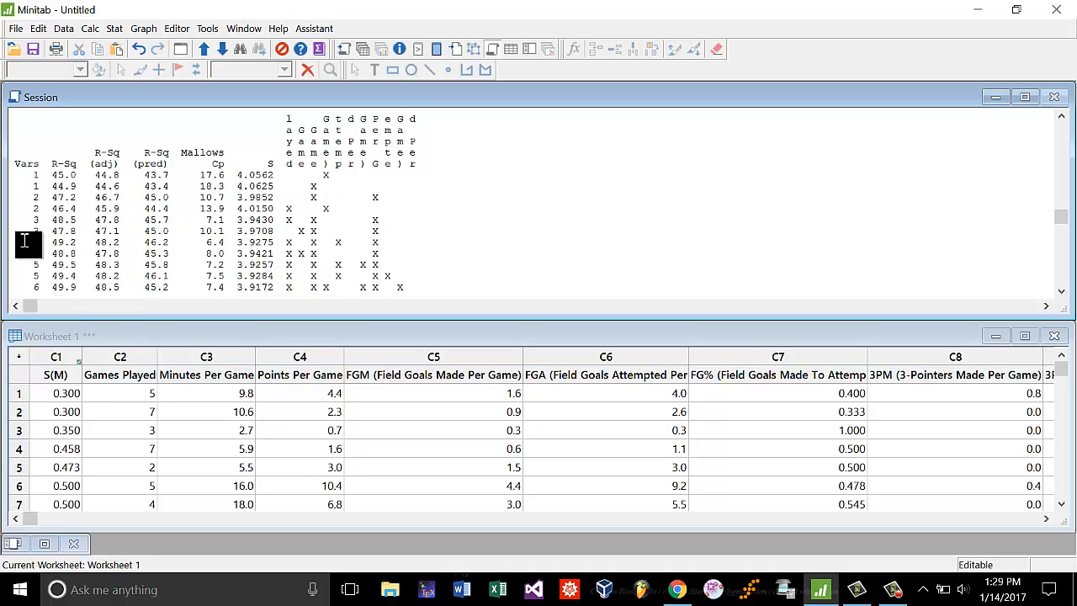
pyautogui.moveTo(311, 220)
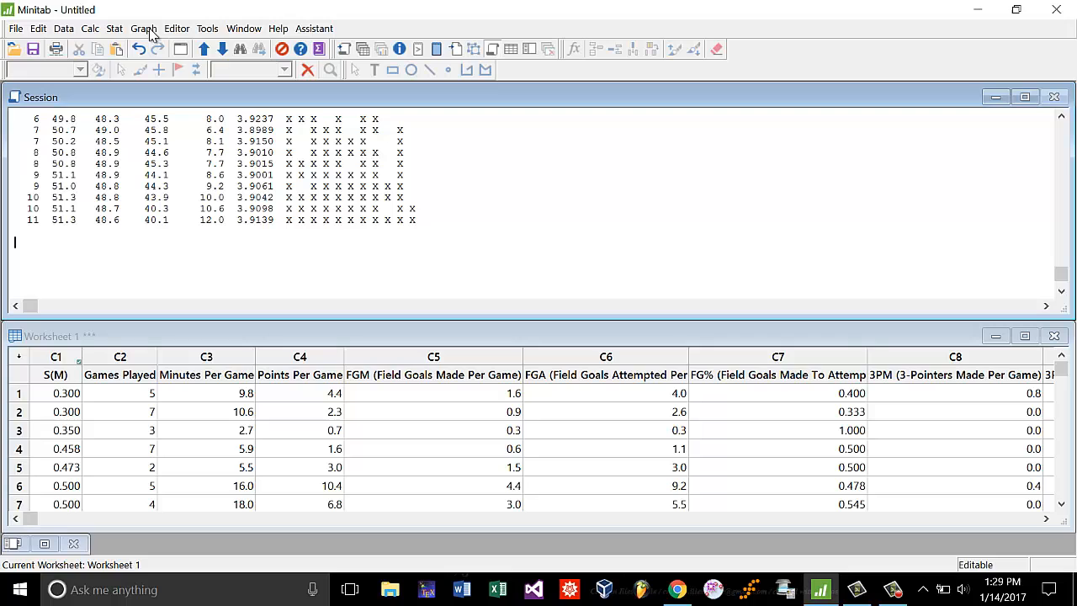
pyautogui.moveTo(222, 276)
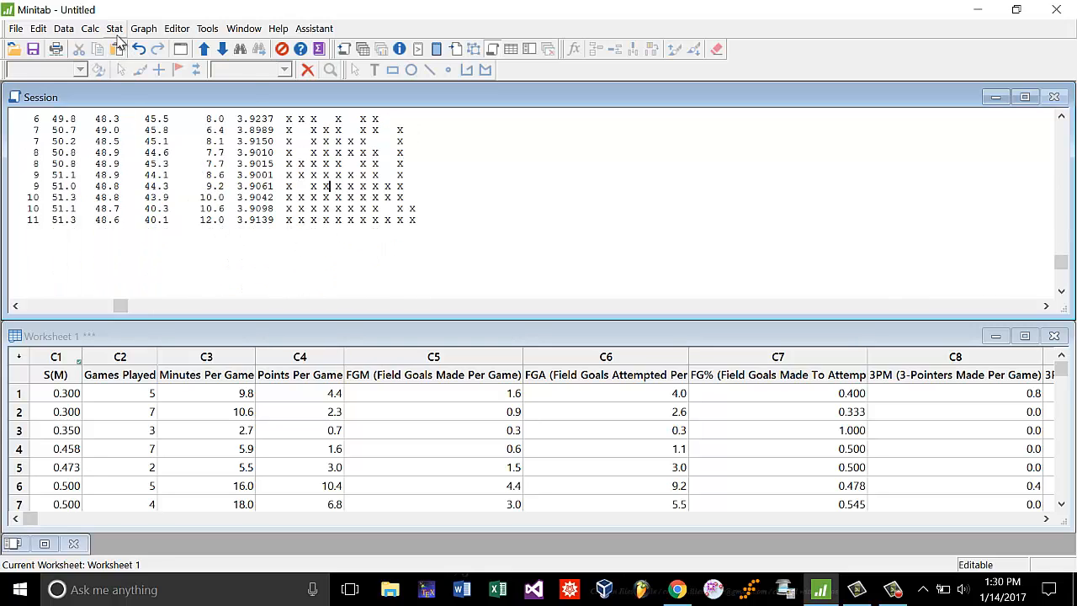
# Reach Fit Regression Model from the Stat regression analyses.
pyautogui.click(114, 27)
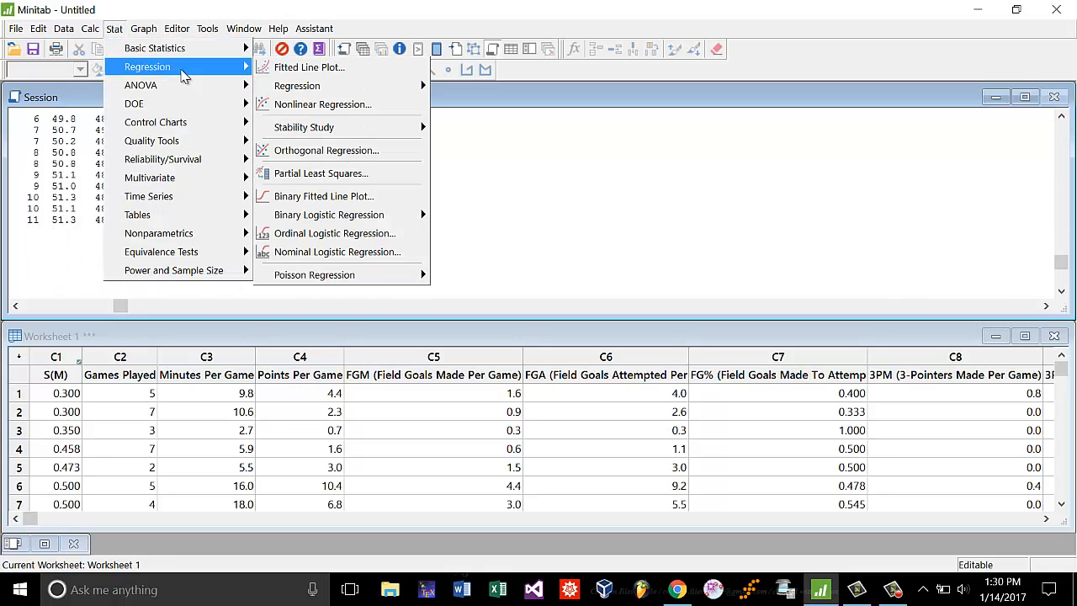
pyautogui.moveTo(296, 84)
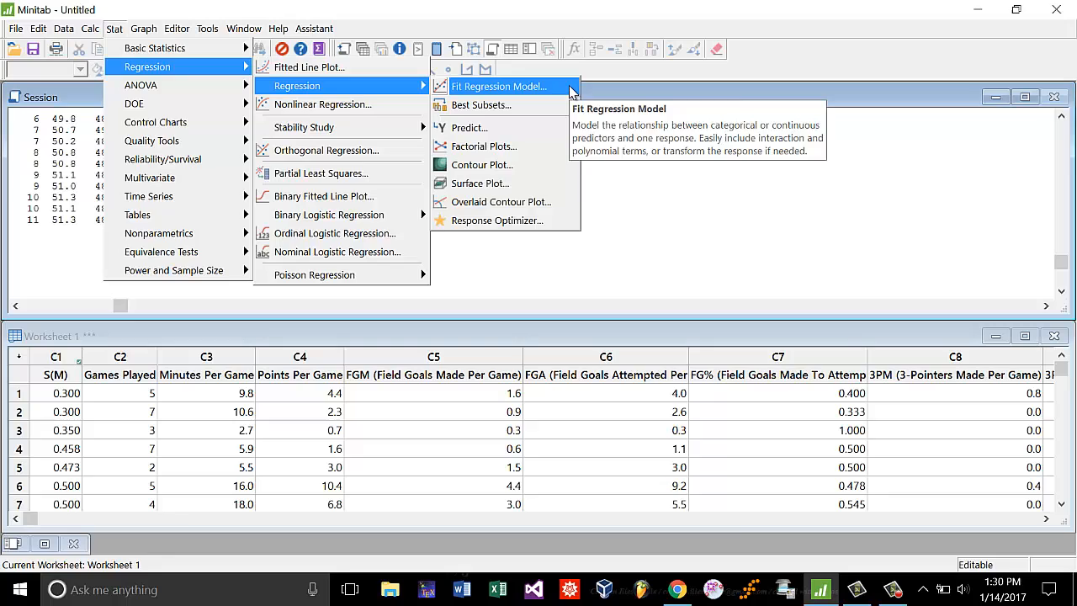
pyautogui.click(498, 85)
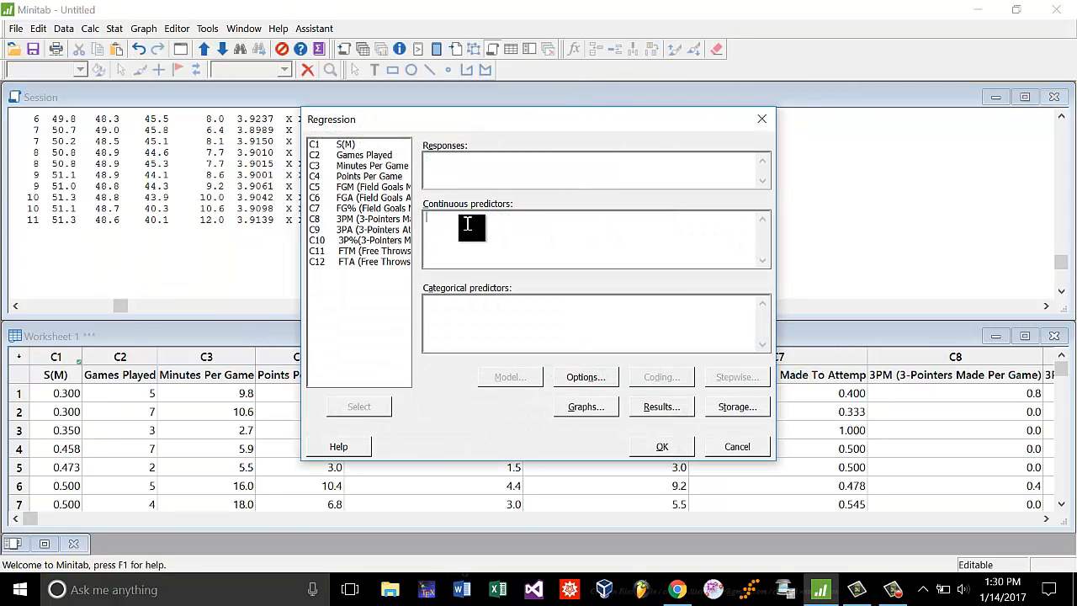
pyautogui.moveTo(367, 126)
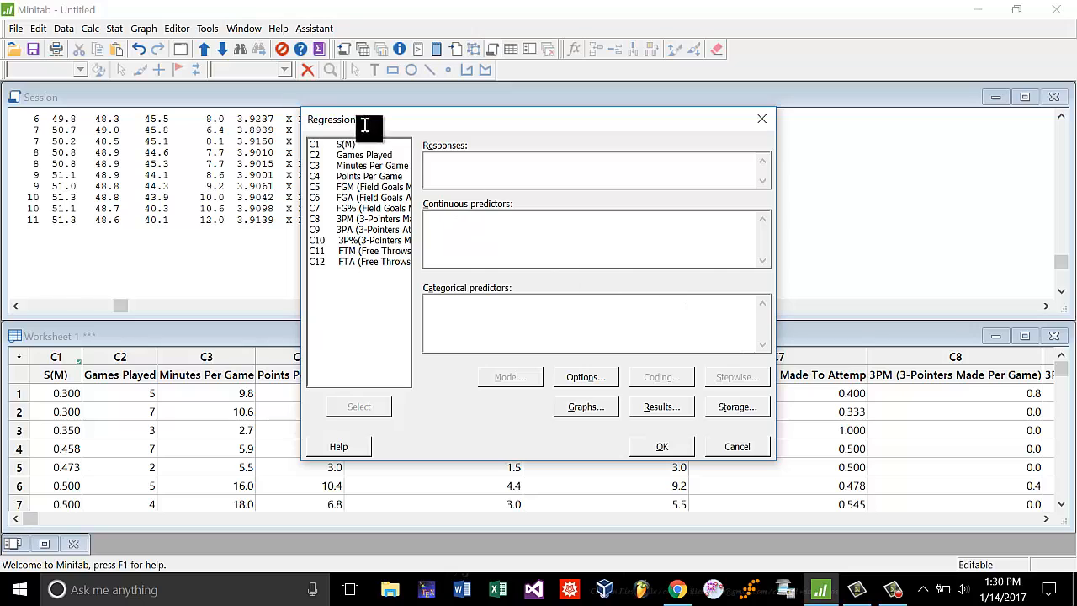
pyautogui.moveTo(407, 177)
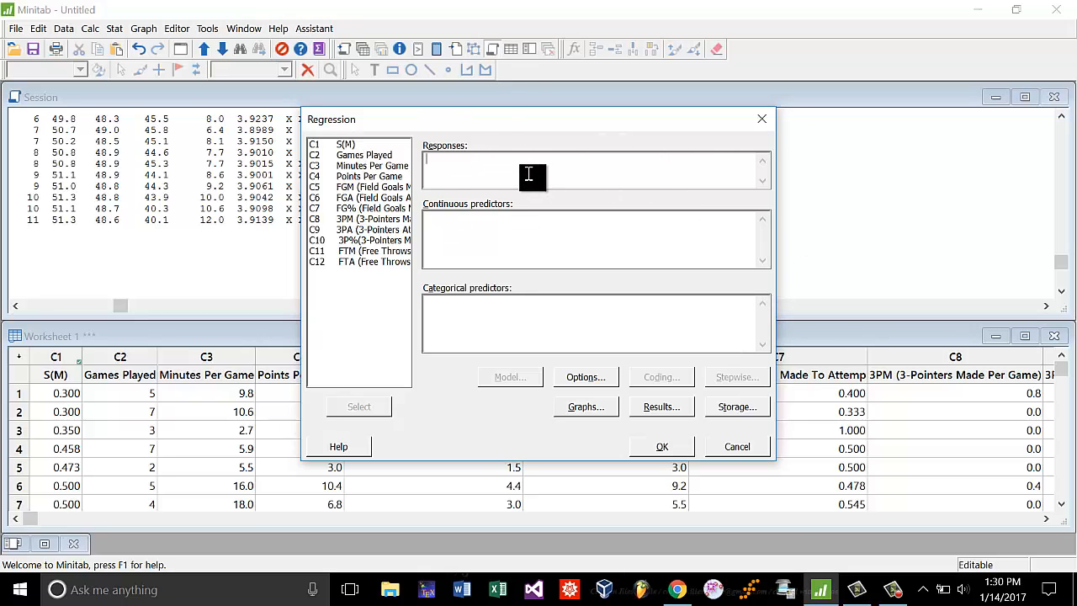
# Set S(M) as response with Games Played, Minutes, Points, FGM and FGA as continuous predictors, and run.
pyautogui.doubleClick(345, 144)
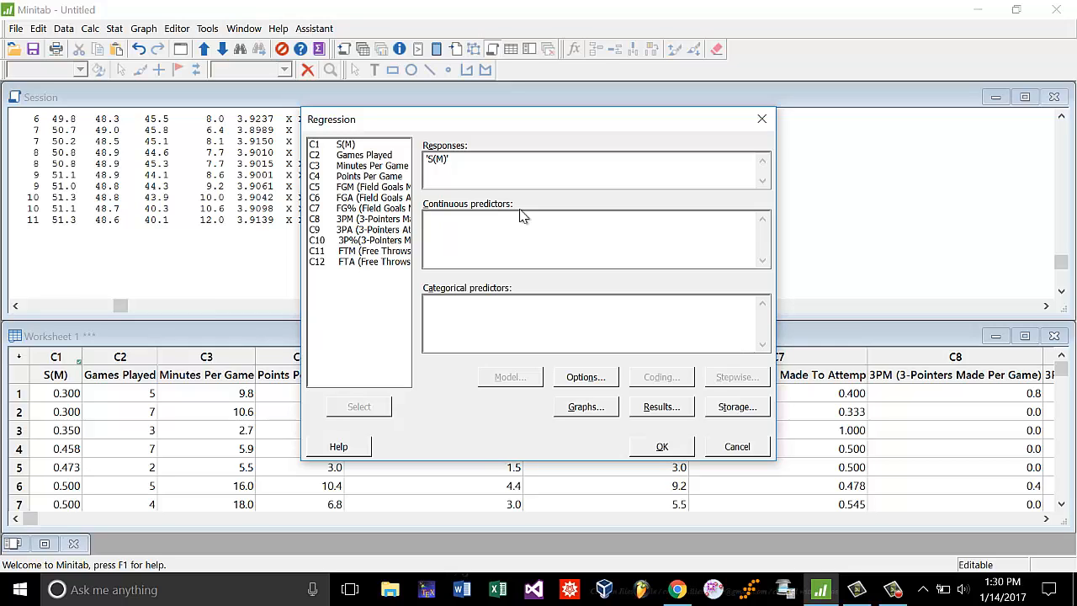
pyautogui.click(522, 217)
pyautogui.write("'Games Played' 'Minutes Per Game' 'Points Per Game'")
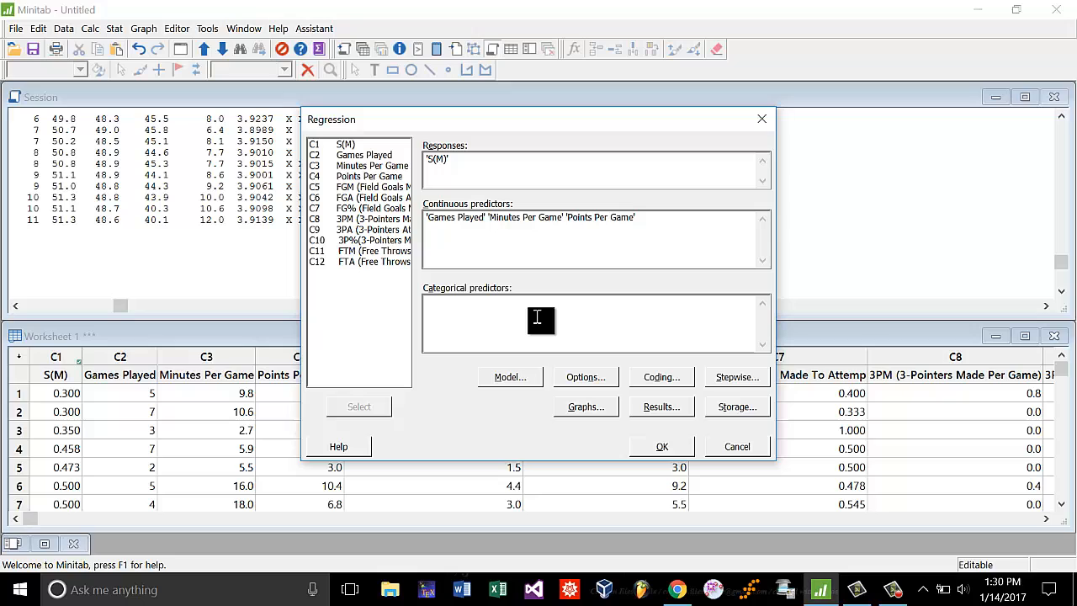
pyautogui.moveTo(646, 239)
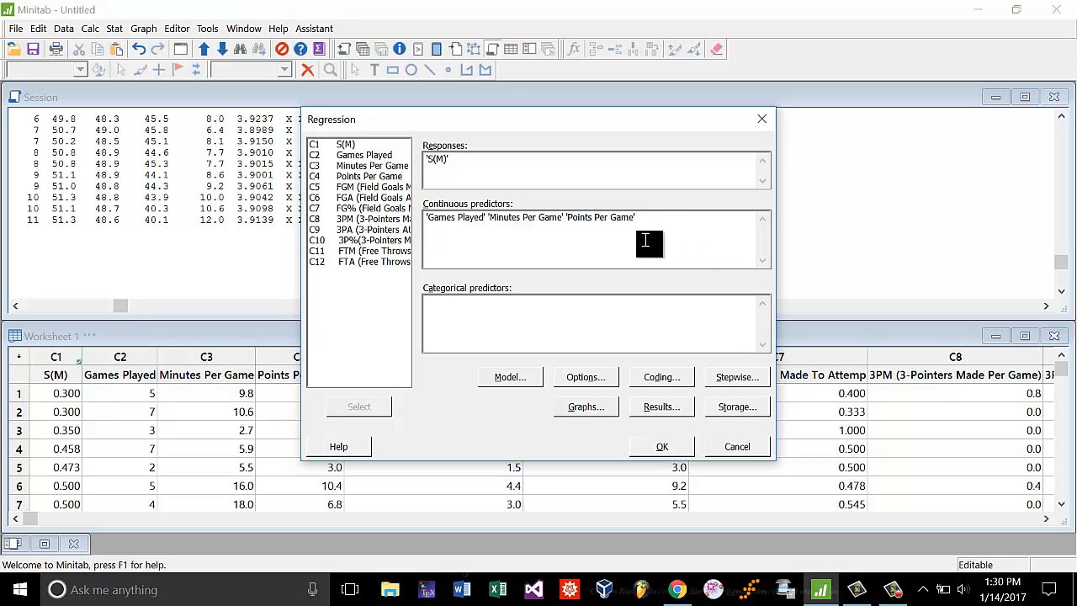
pyautogui.doubleClick(361, 185)
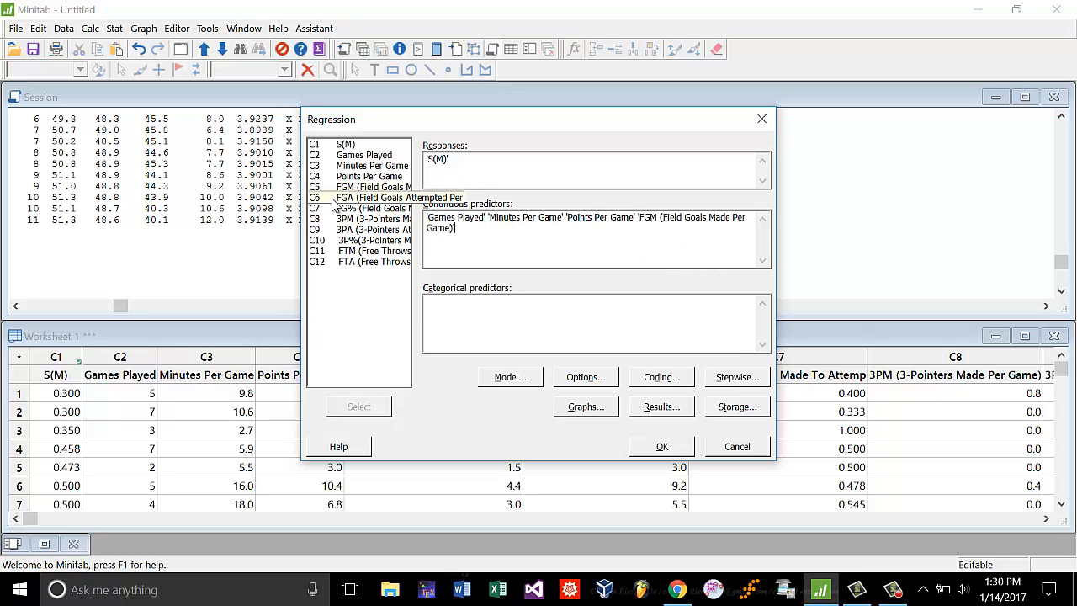
pyautogui.doubleClick(374, 197)
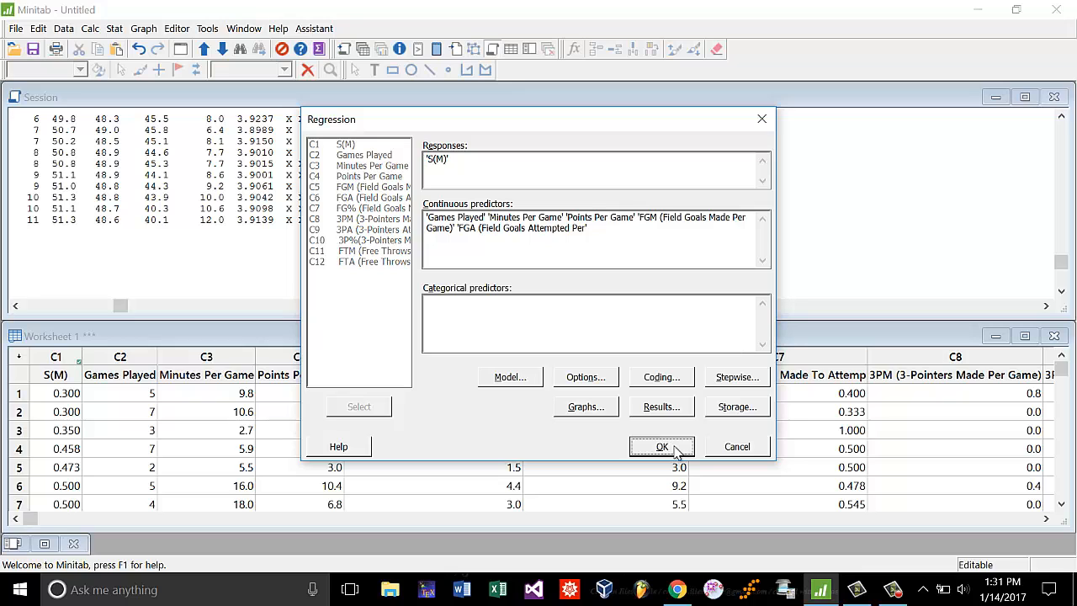
pyautogui.click(663, 445)
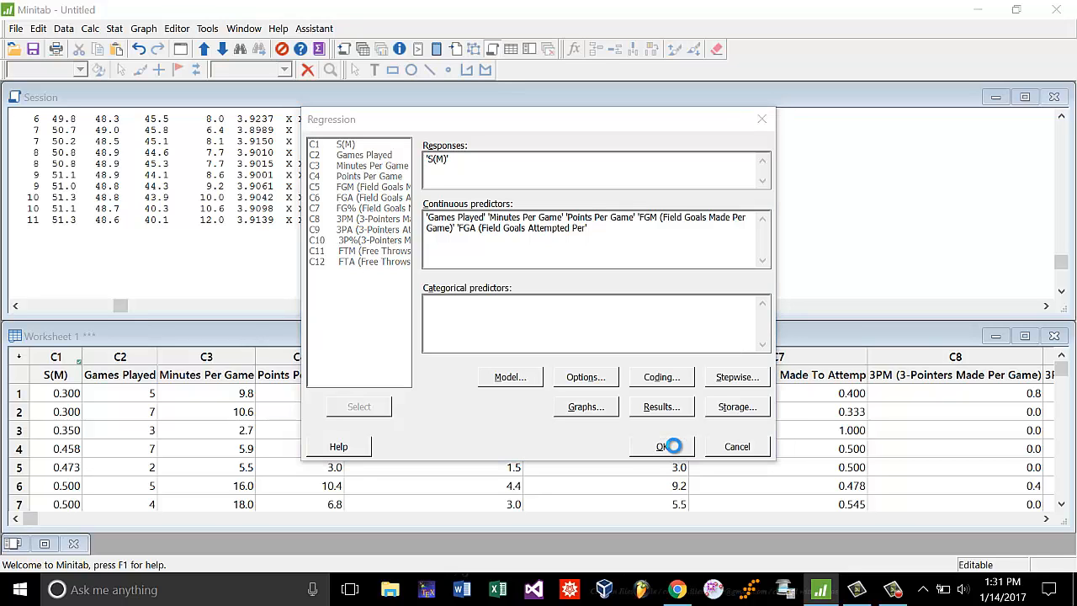
pyautogui.click(663, 446)
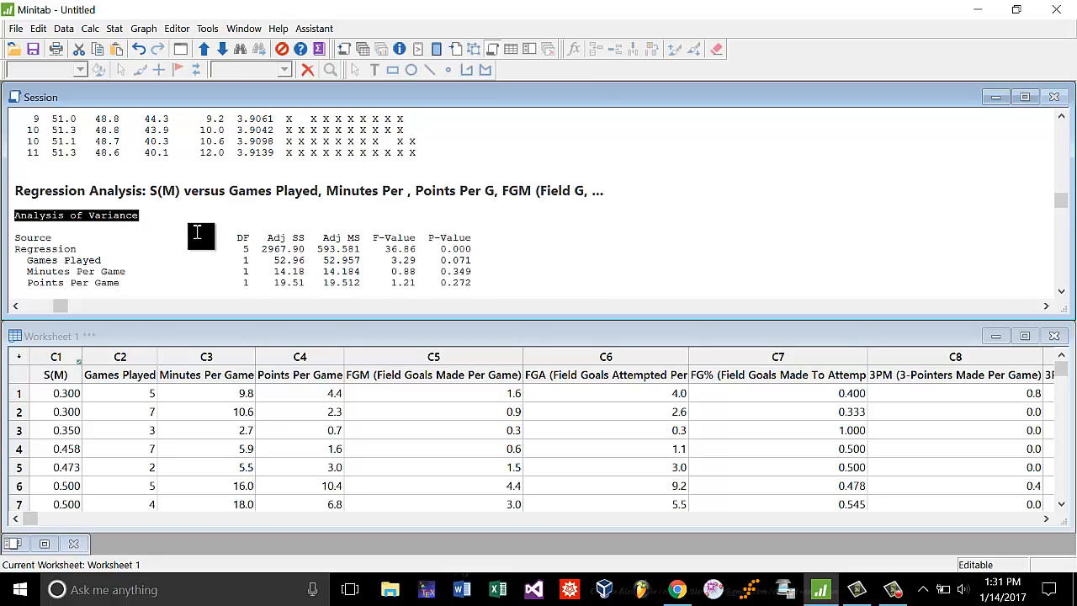
pyautogui.scroll(-3)
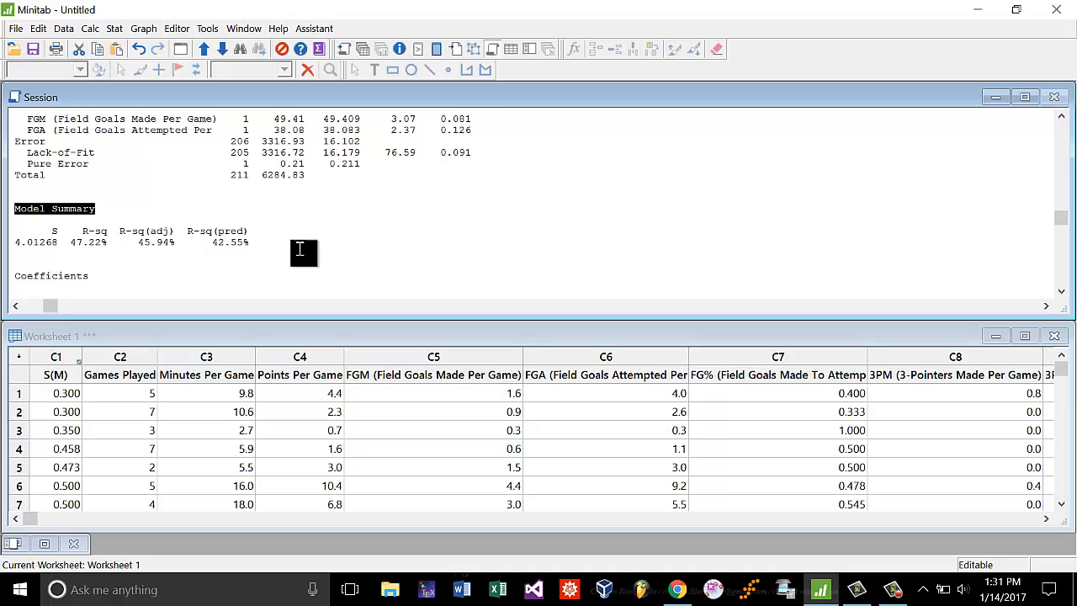
pyautogui.scroll(-3)
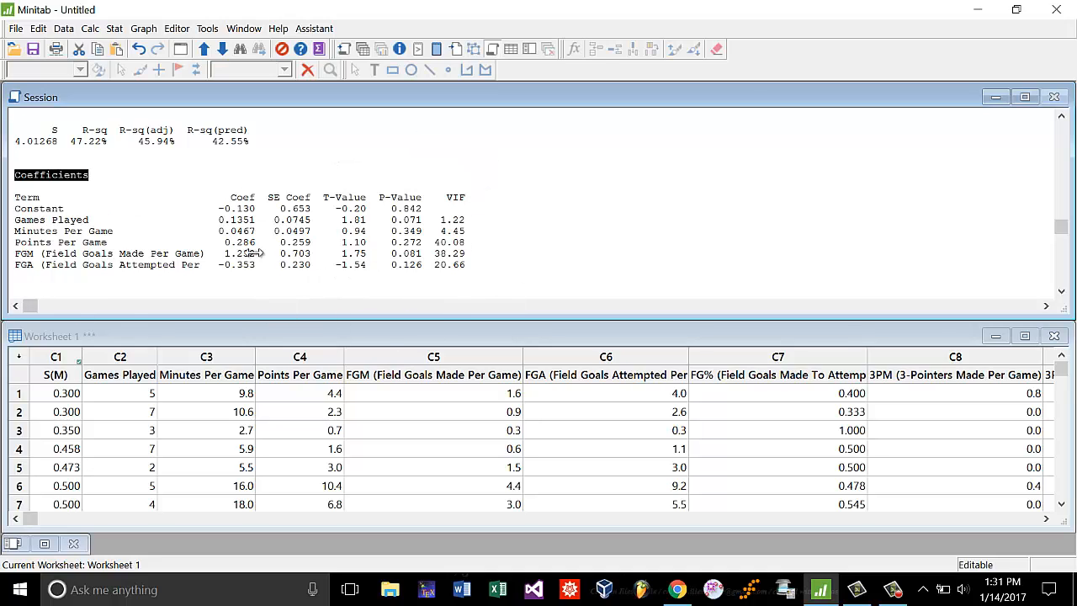
pyautogui.scroll(-3)
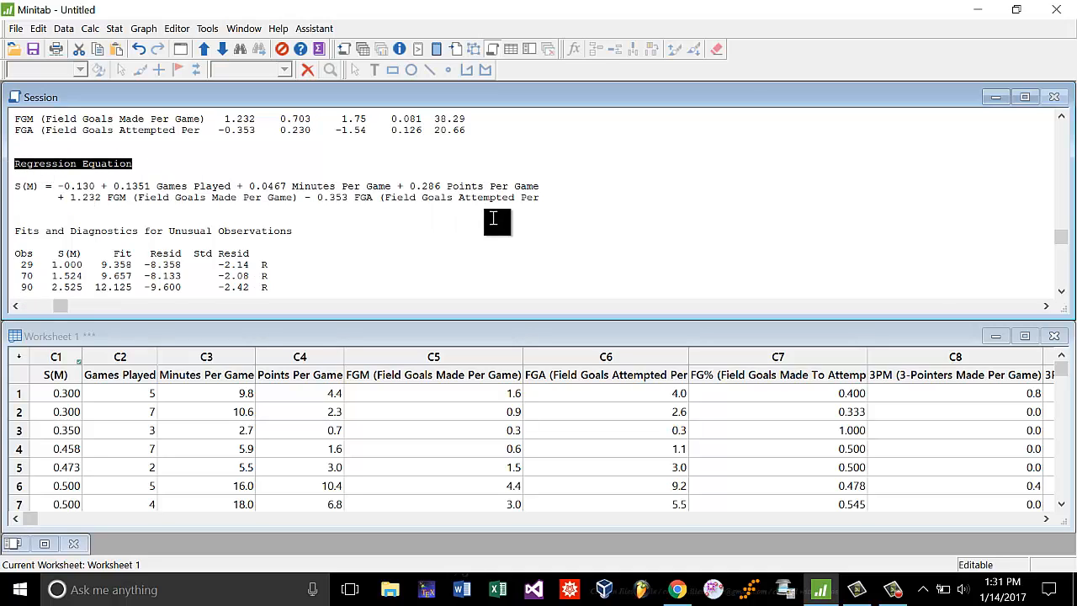
pyautogui.moveTo(658, 260)
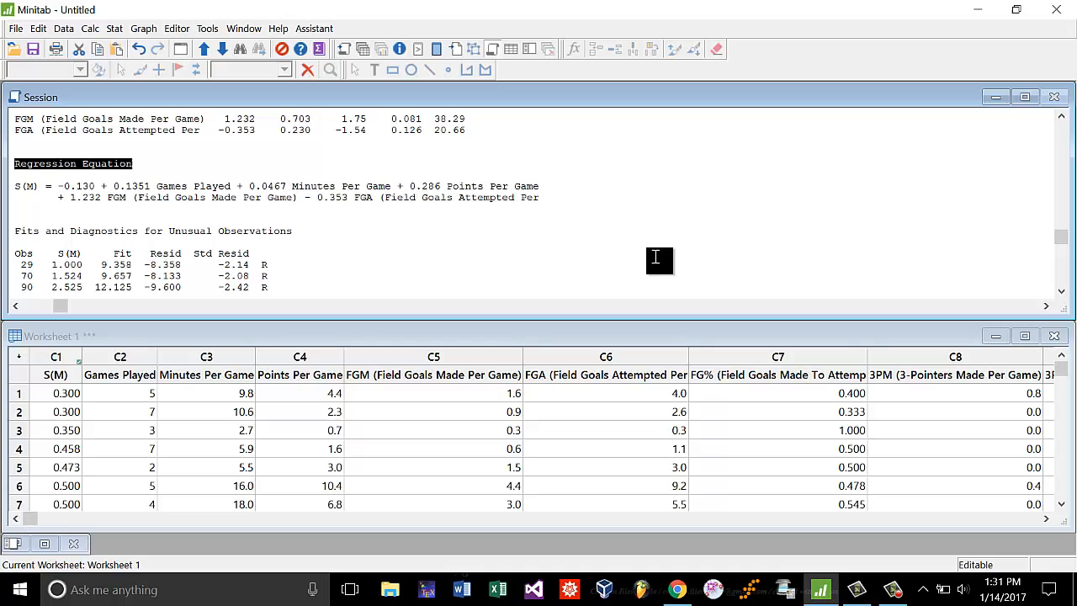
pyautogui.moveTo(181, 191)
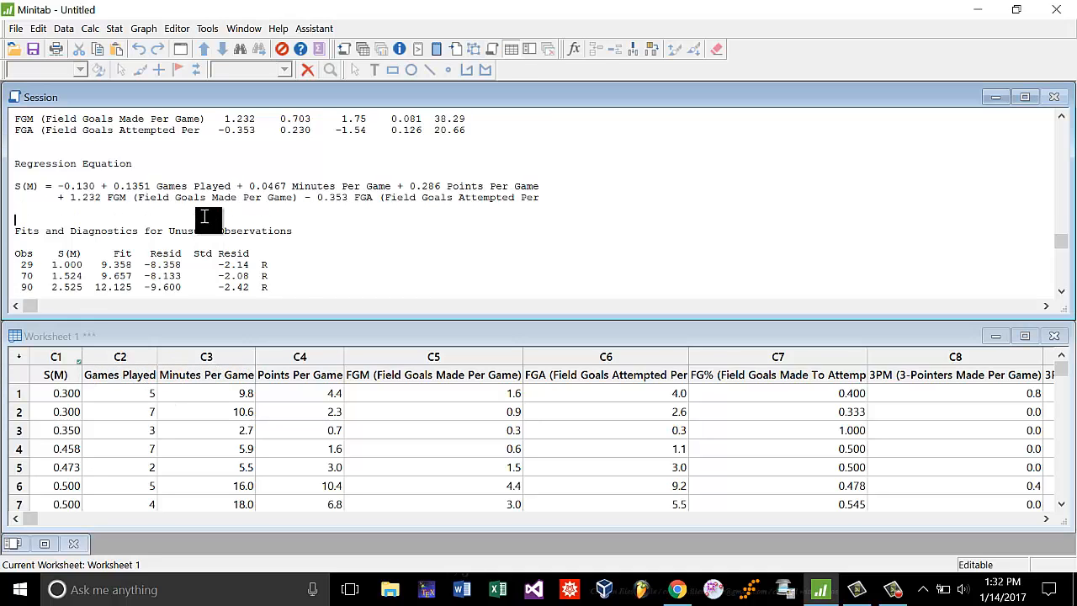
pyautogui.scroll(-3)
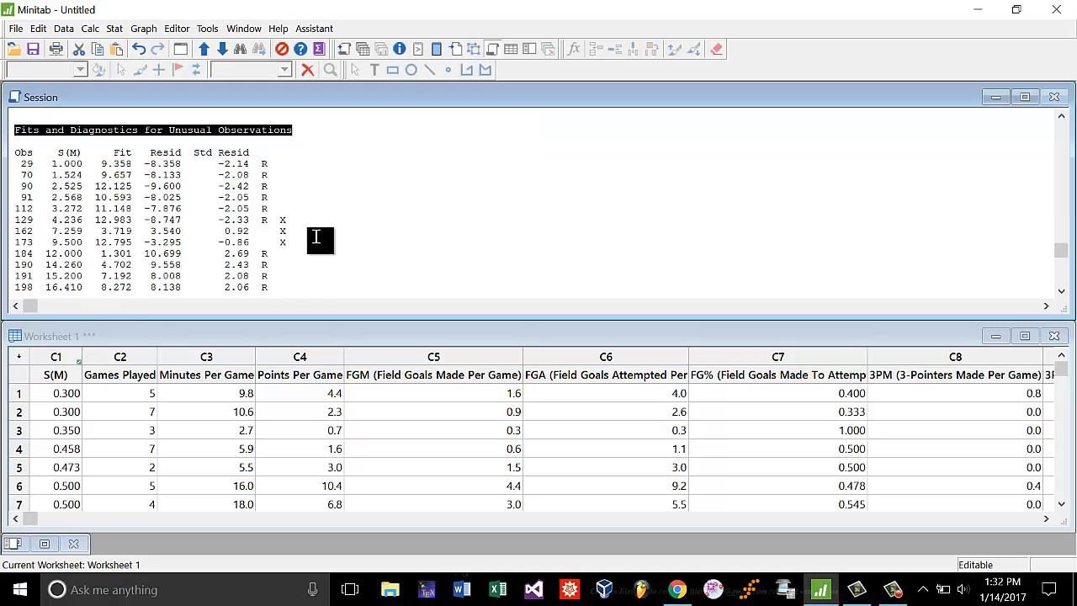
pyautogui.moveTo(455, 210)
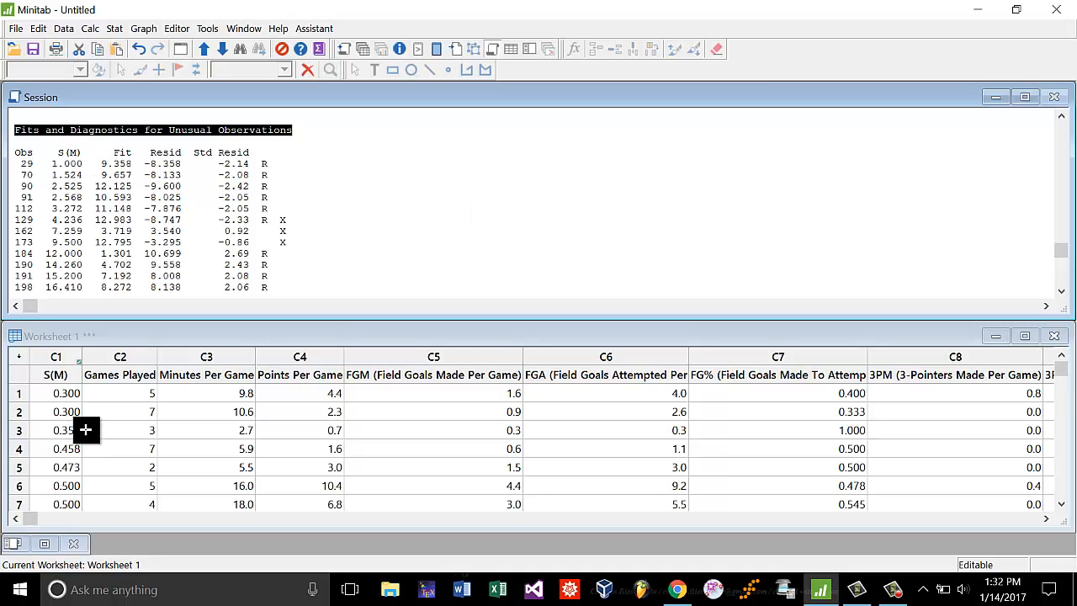
pyautogui.scroll(-3)
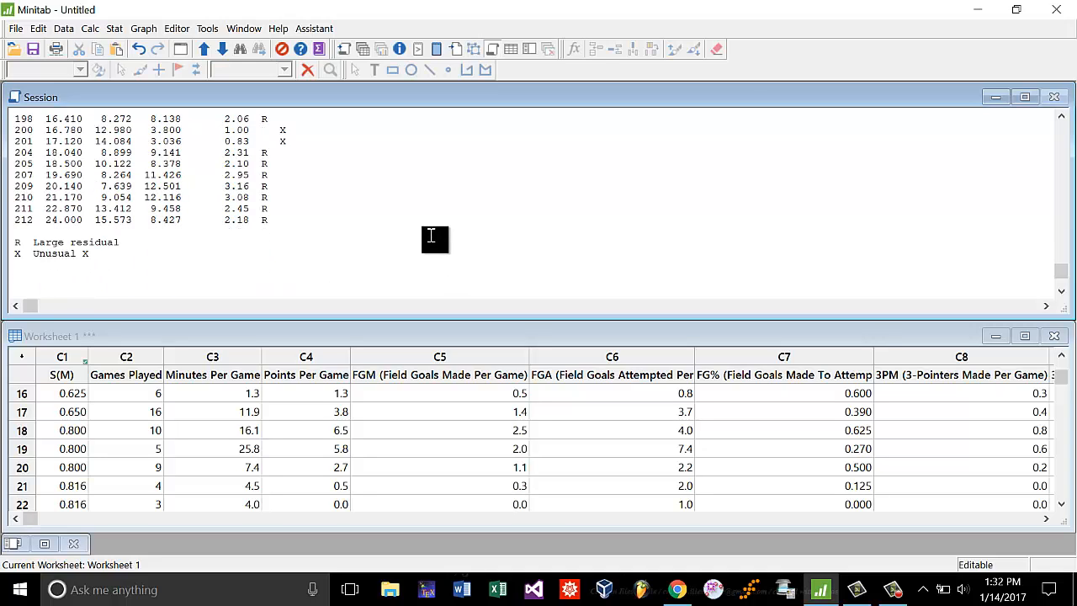
pyautogui.moveTo(347, 236)
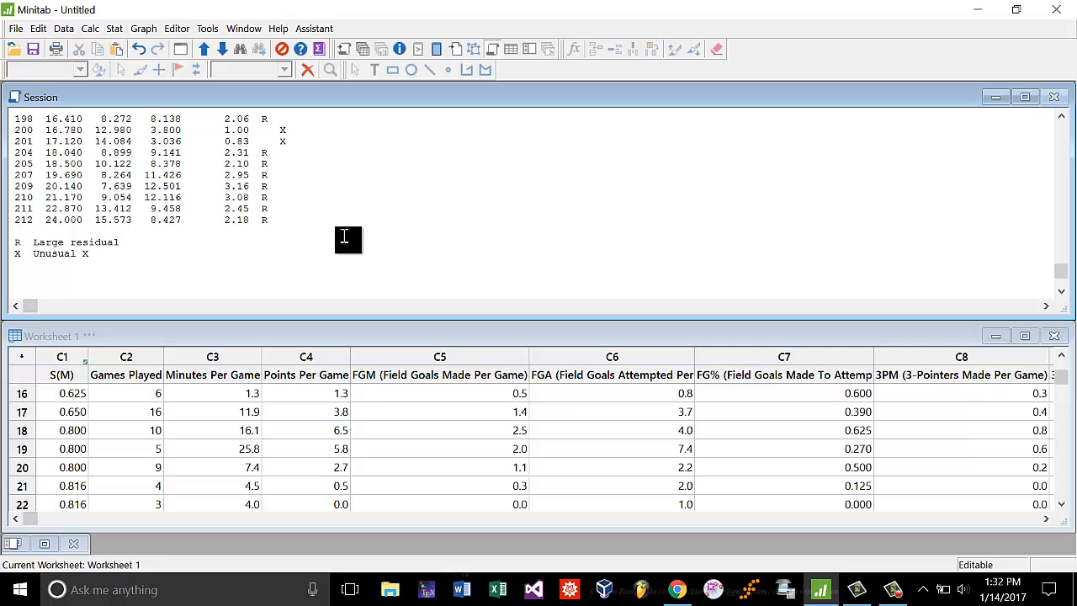